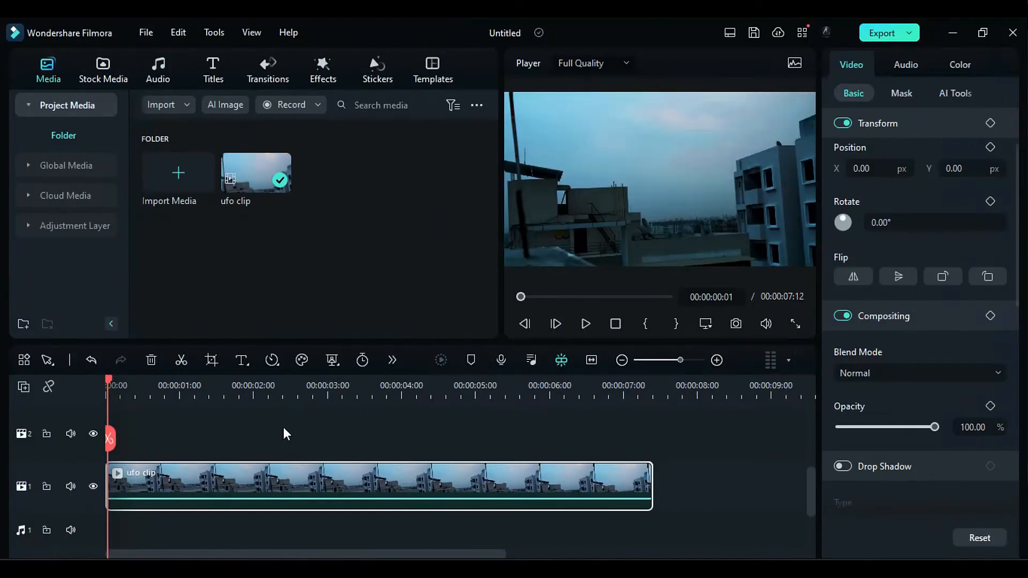
Apply BCC Particle Illusion to the ufo clip and launch Particle Illusion 2023.
click(585, 323)
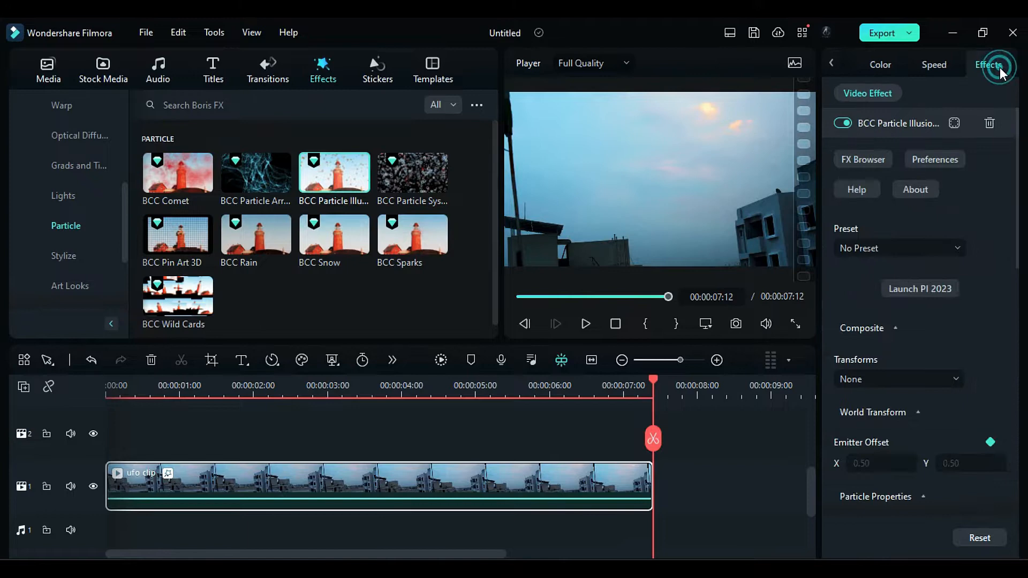
click(919, 288)
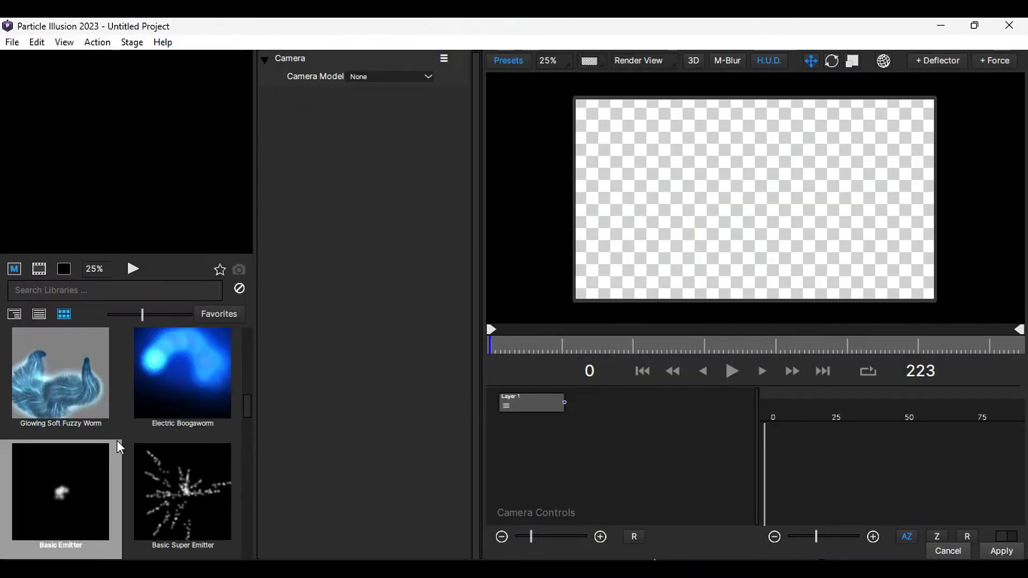
Add a Basic Emitter with the ufo-5118239 image imported as a Full Color (32 bpp) particle shape.
double_click(60, 492)
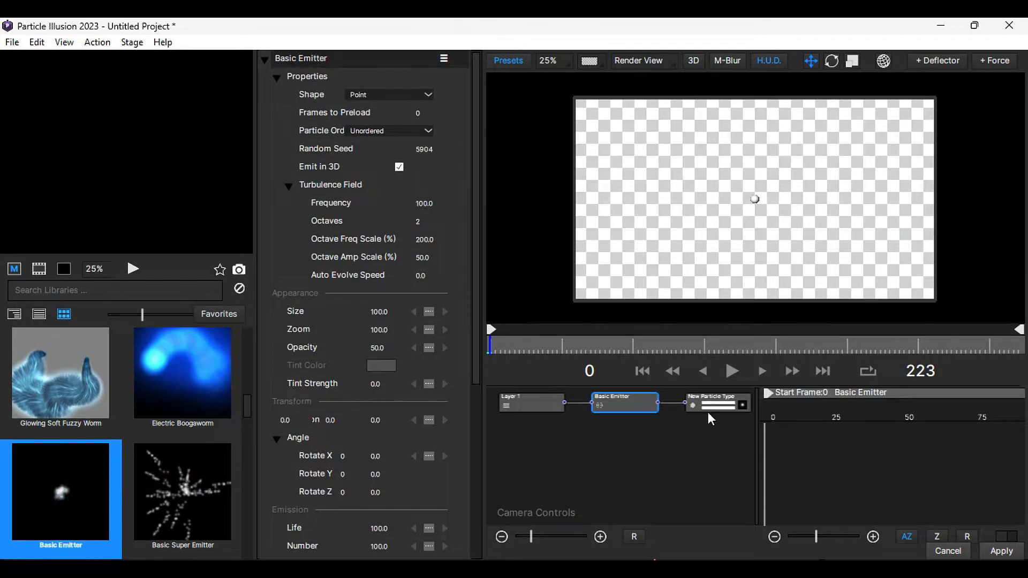
click(716, 402)
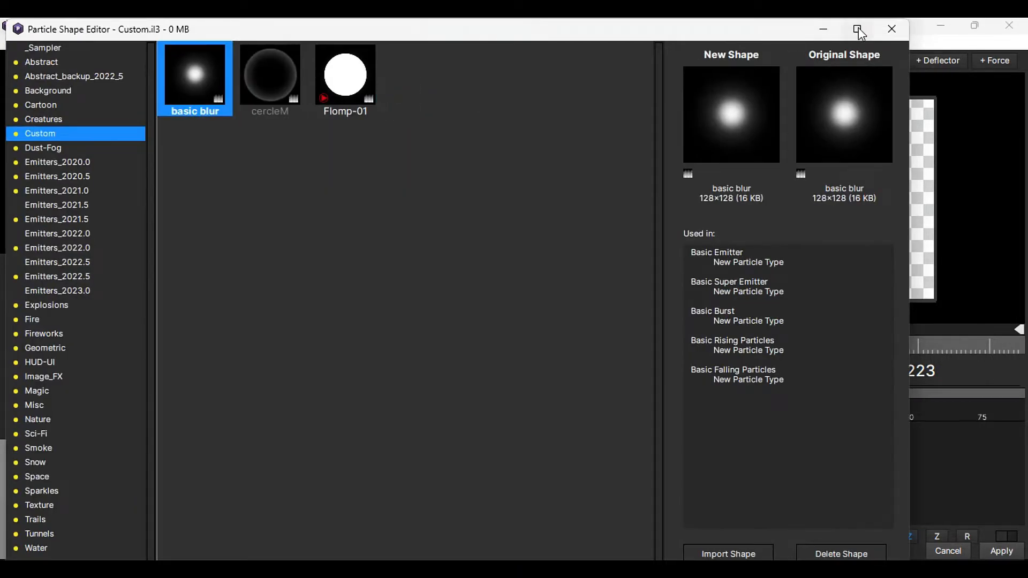
click(728, 554)
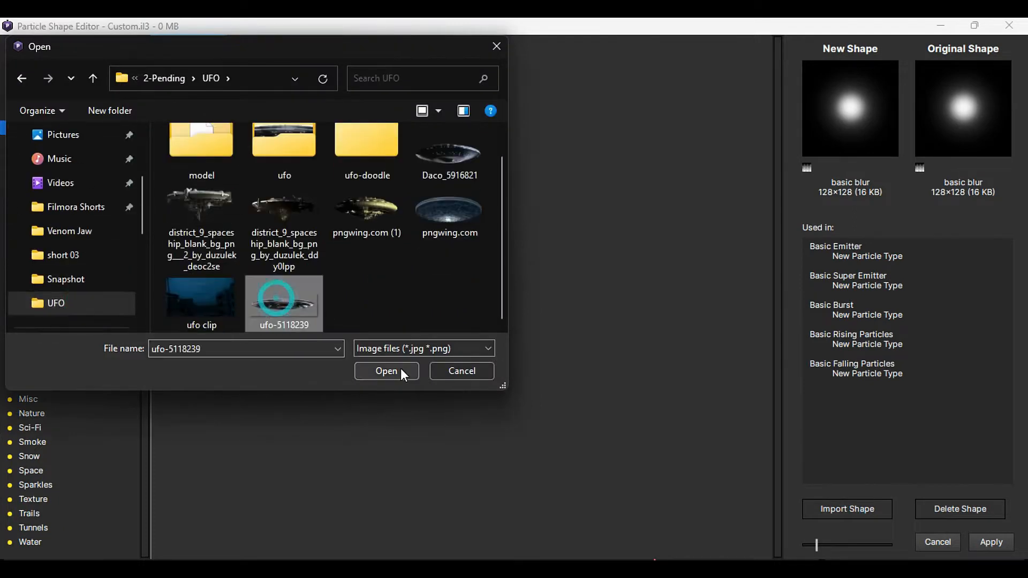
click(387, 372)
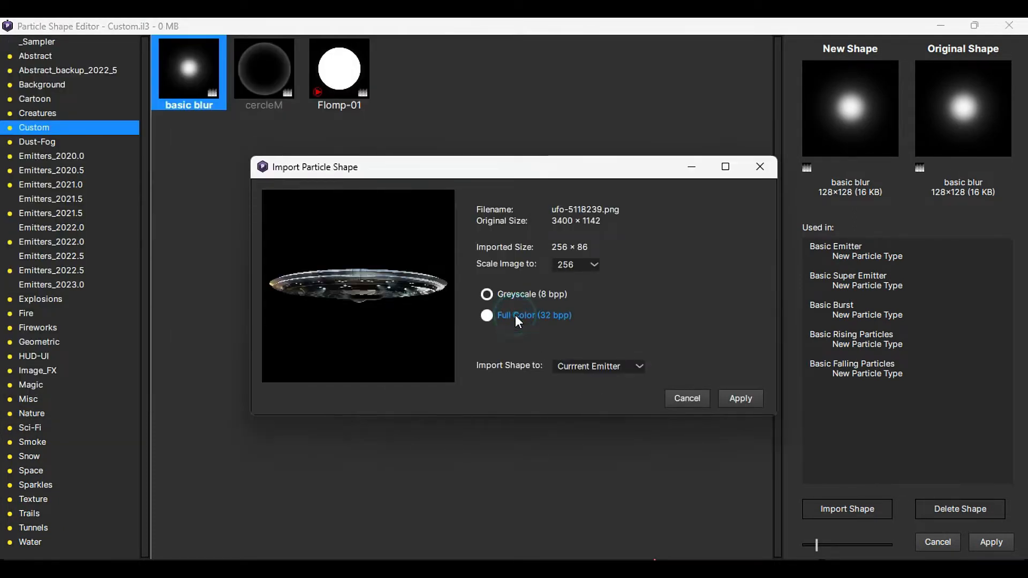
click(740, 398)
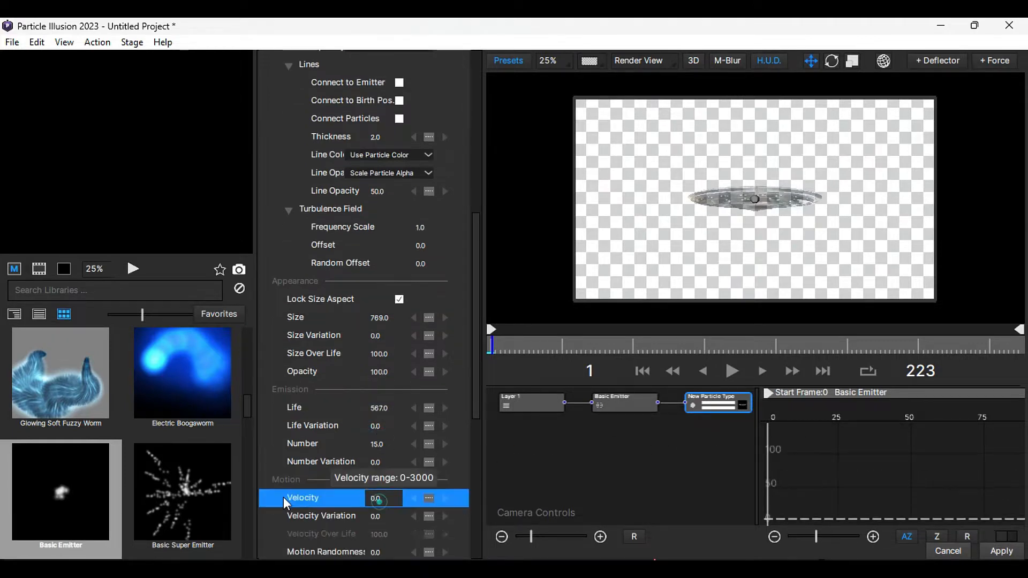
Zero the particle velocity and tint the emitter black, then bring up the scene camera.
click(302, 443)
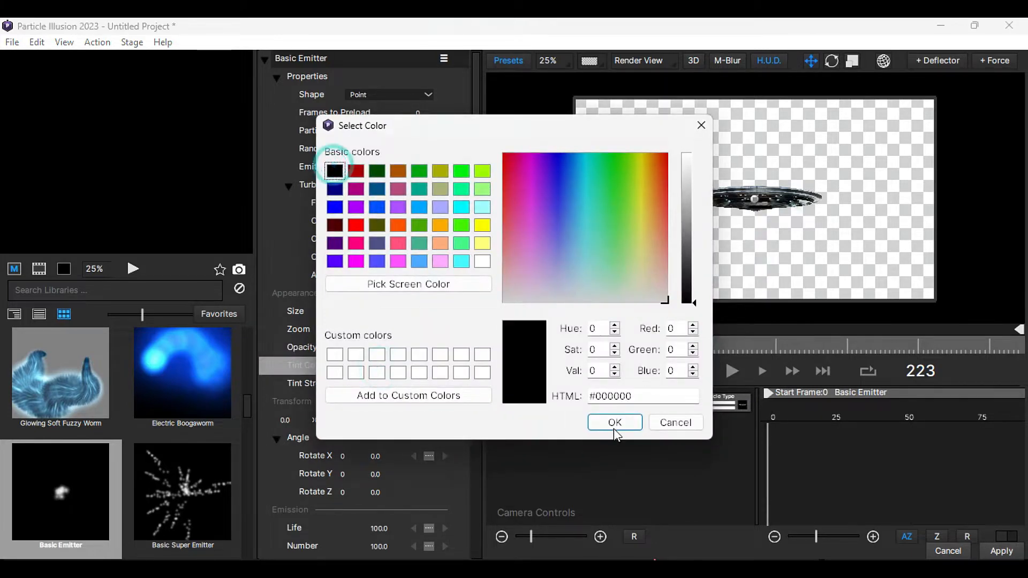
click(613, 421)
text(5)
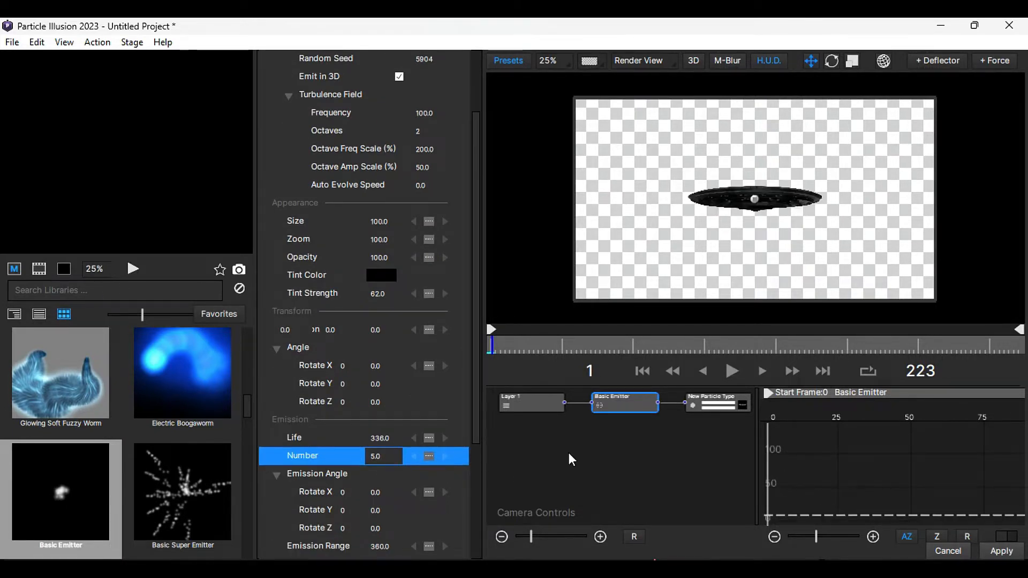
click(428, 78)
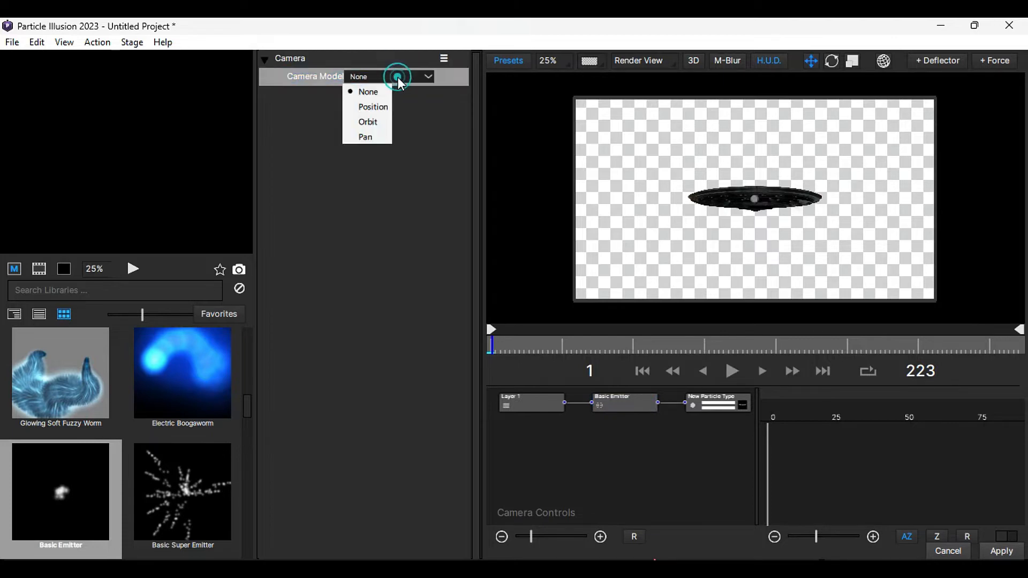
Keyframe a Position camera move pushing Z to about -526 by frame 222 and apply the scene.
click(373, 107)
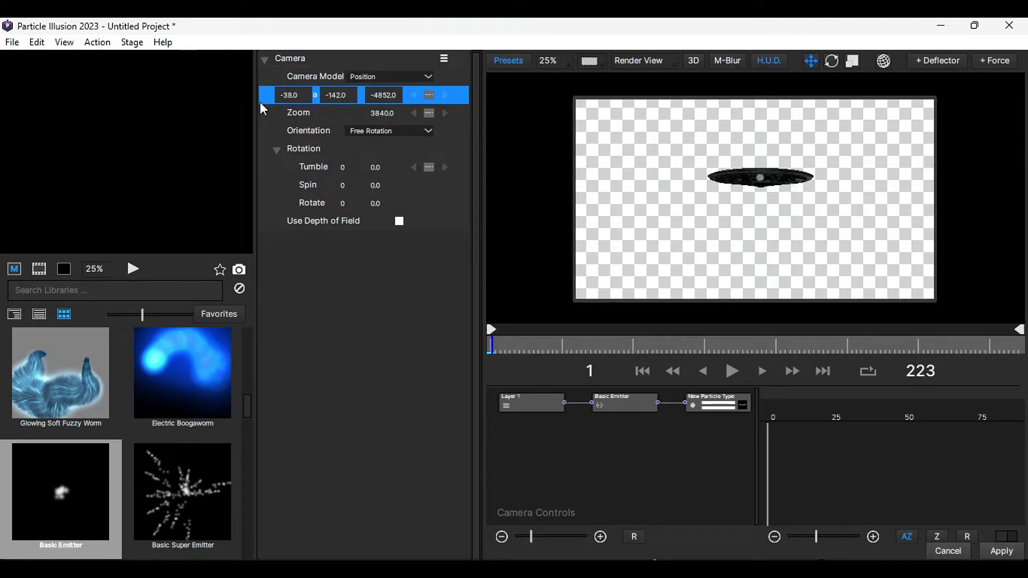
drag(383, 94, 406, 94)
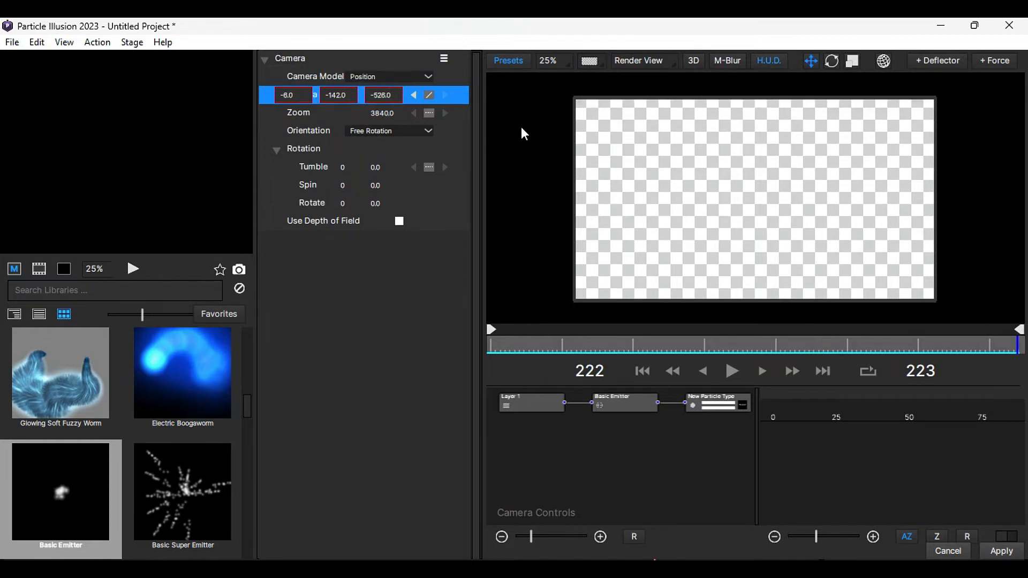
click(537, 344)
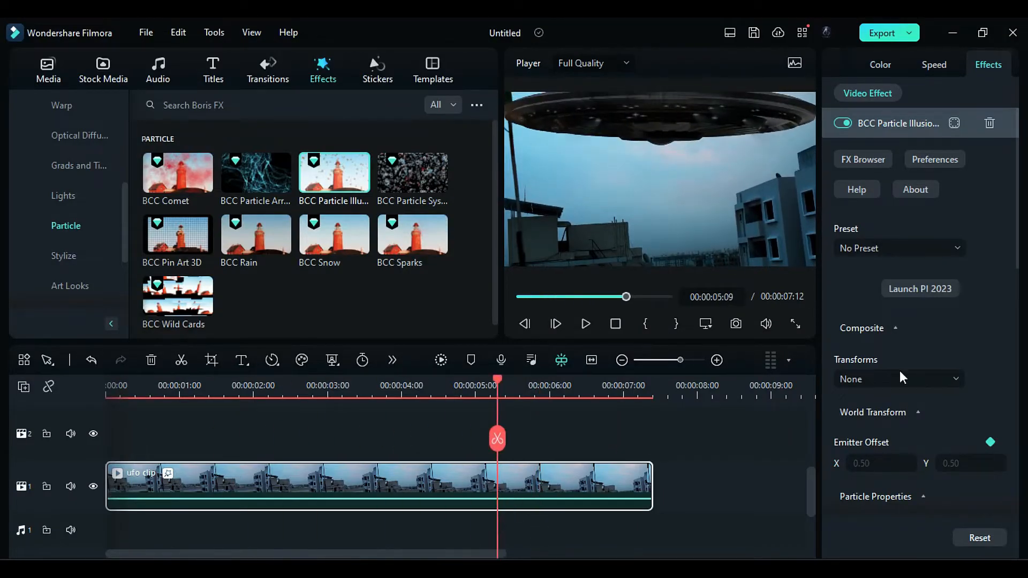
Browse to the NewBlue FX Filters collection in the Effects sidebar.
scroll(down, 3)
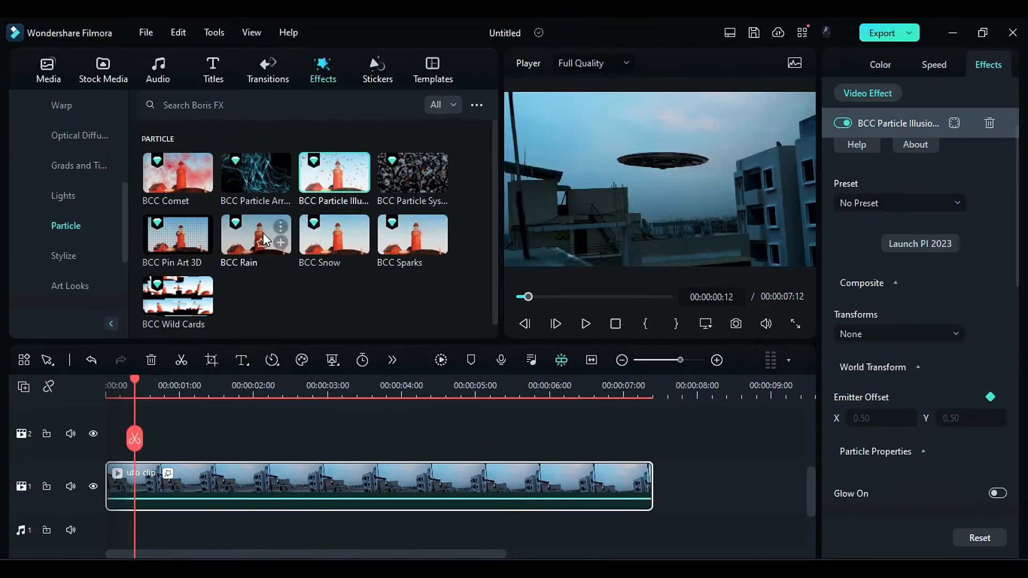
click(62, 165)
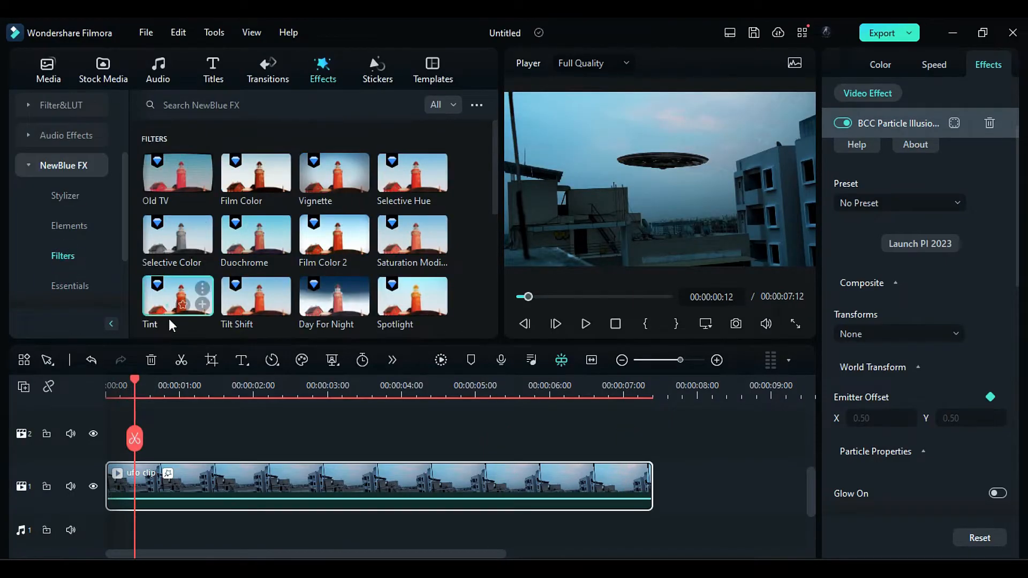
Add the Tint filter with tint 28, saturation -18, brightness -50 and an adjusted blend.
click(202, 305)
text(-18)
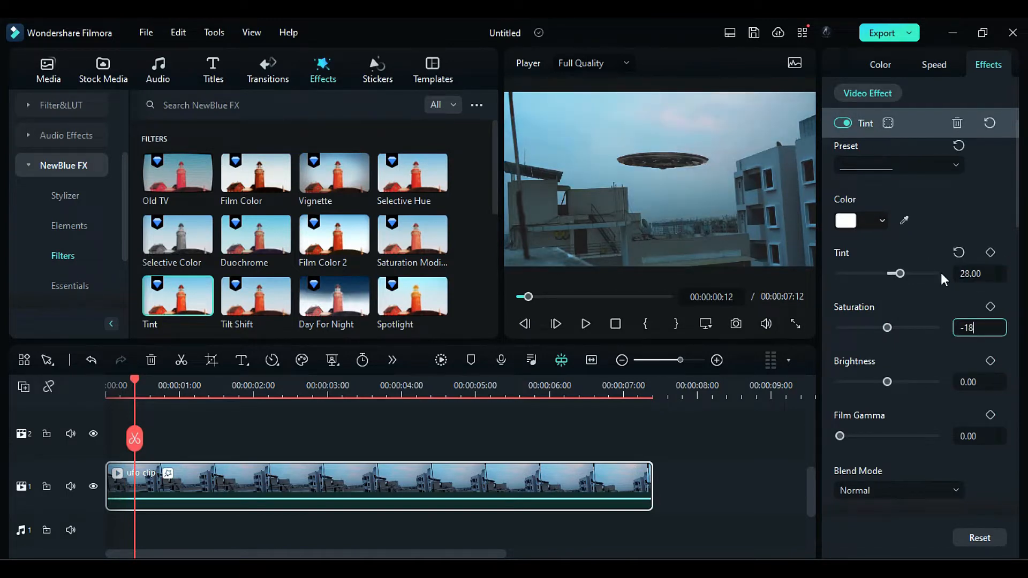
drag(887, 381, 864, 381)
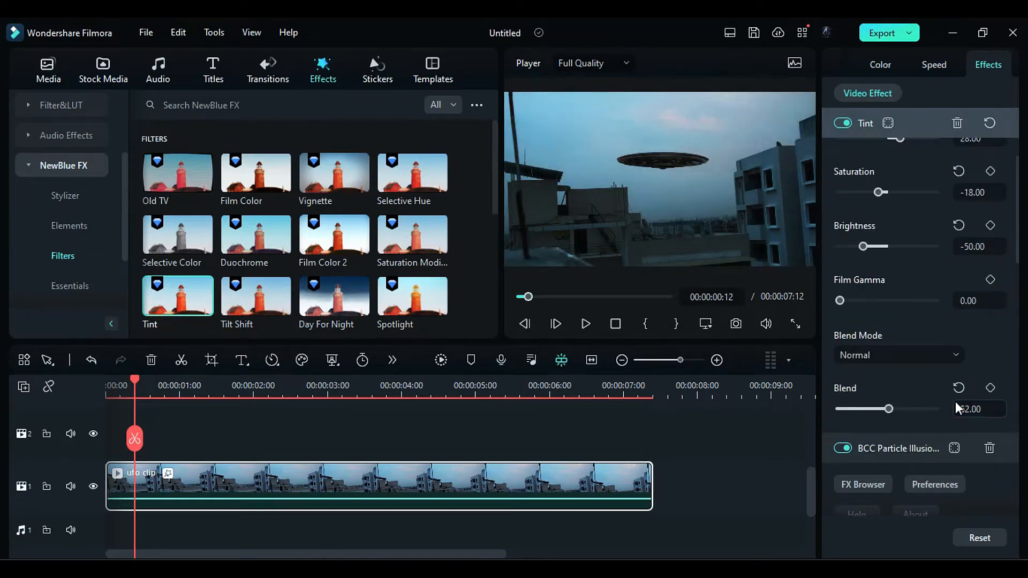
double_click(334, 297)
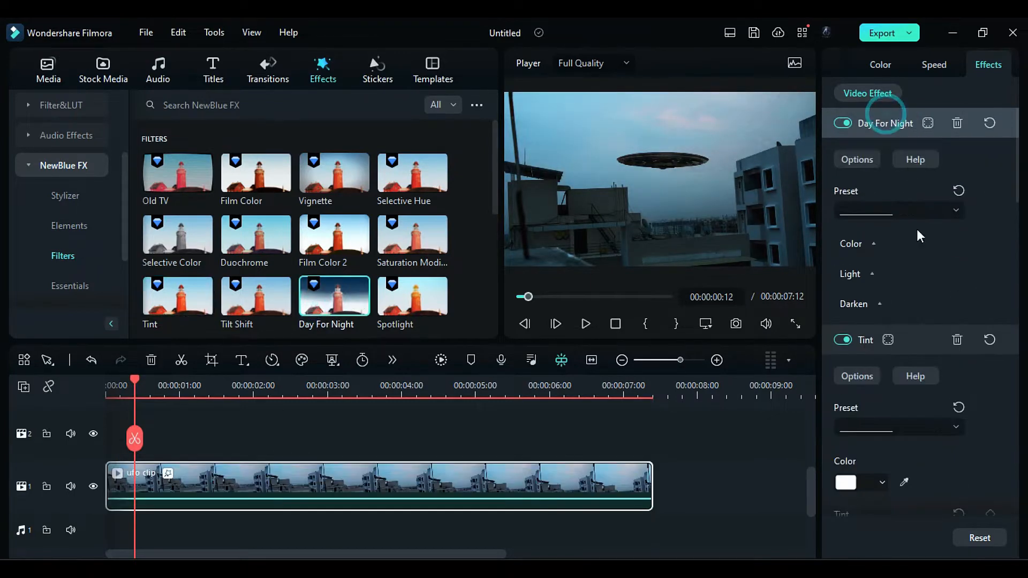
Tune Day For Night: blue tint 43, contrast -18, brightness 5, darkness 34, sensitivity 31.
click(858, 243)
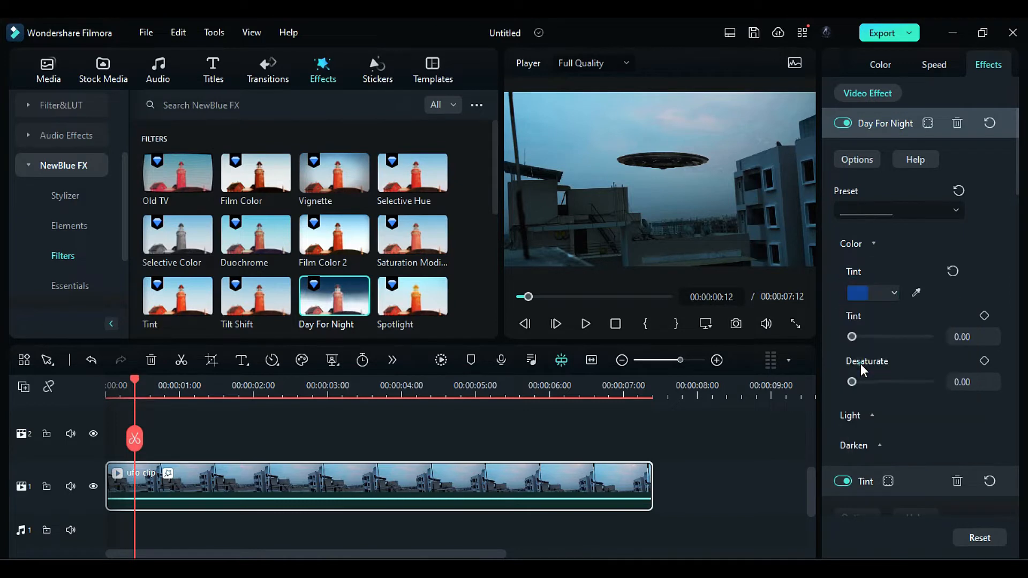
drag(852, 336, 885, 336)
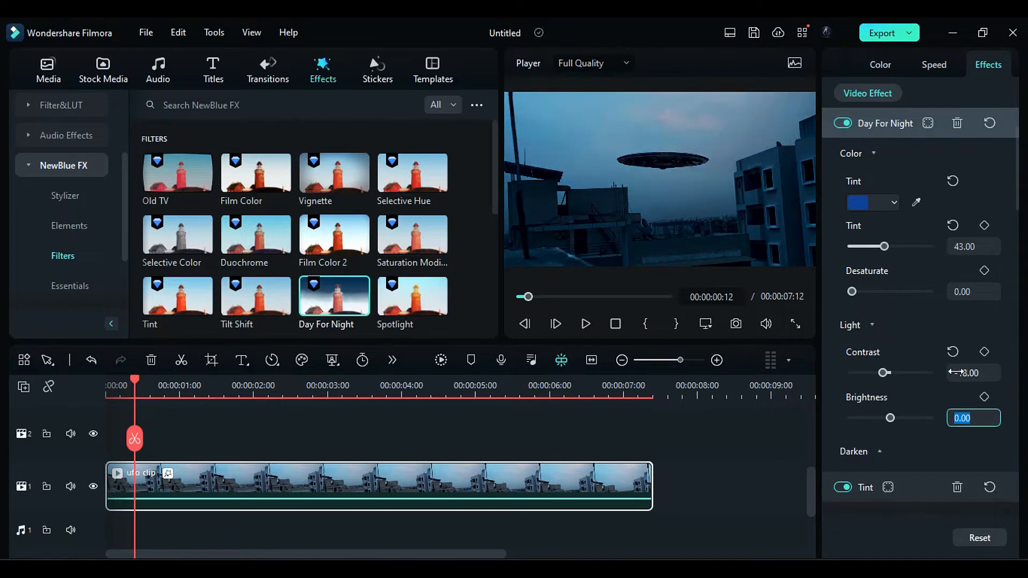
scroll(down, 3)
text(5)
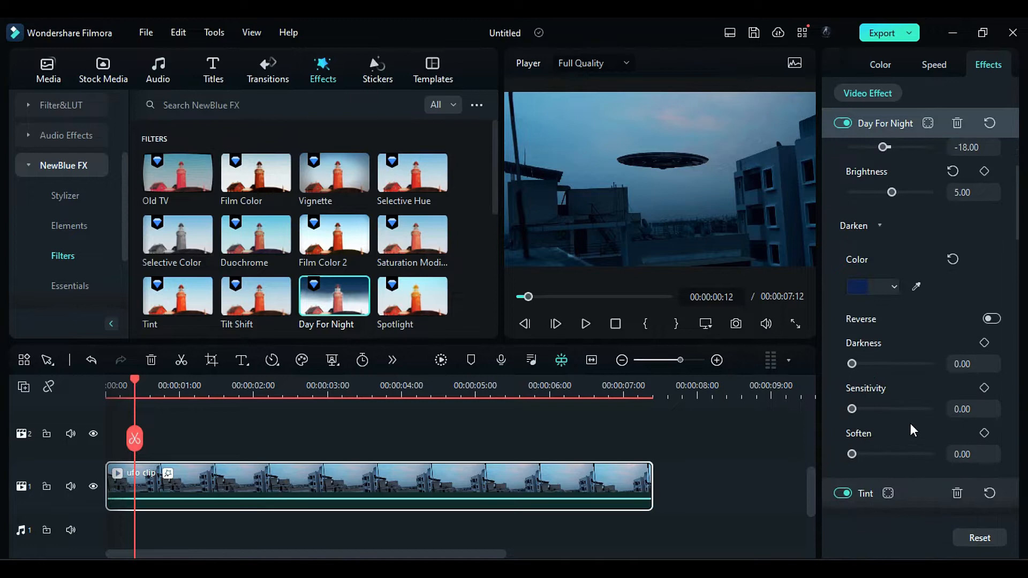
drag(853, 364, 880, 364)
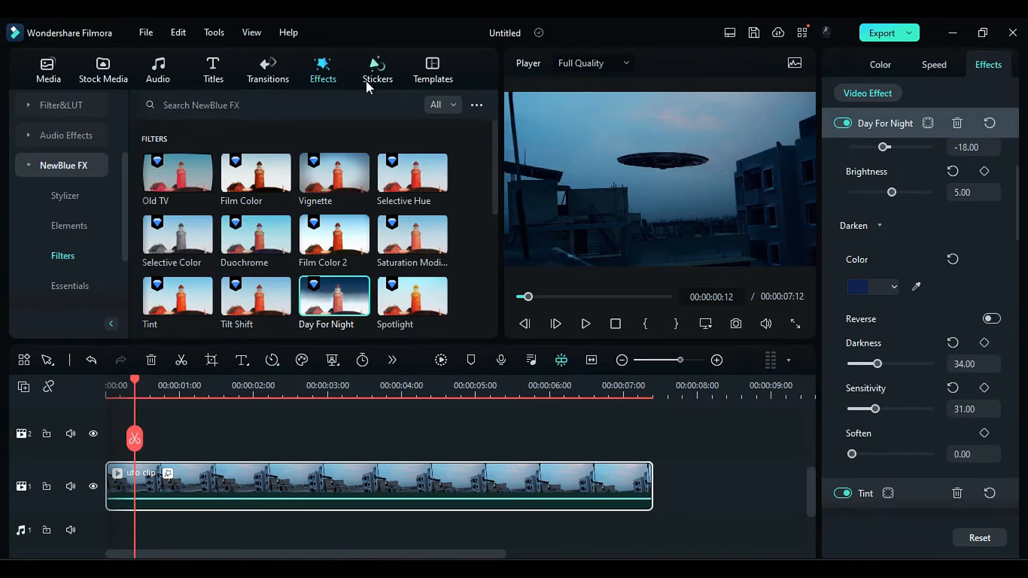
Find the Smokescreen 2 sticker and draw a mask around the sky with blur strength about 32.
text(sm)
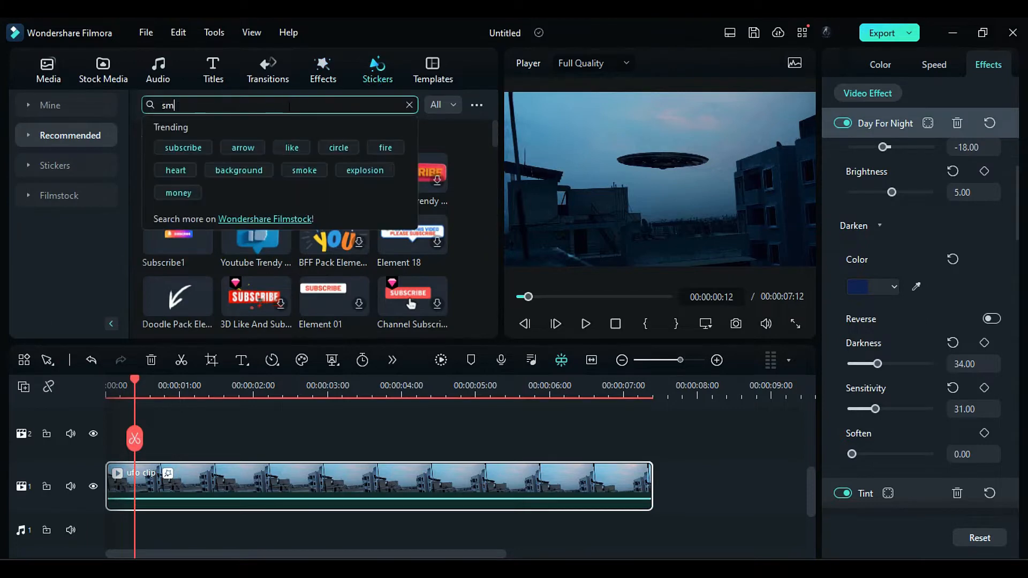
text(smokescreen 2)
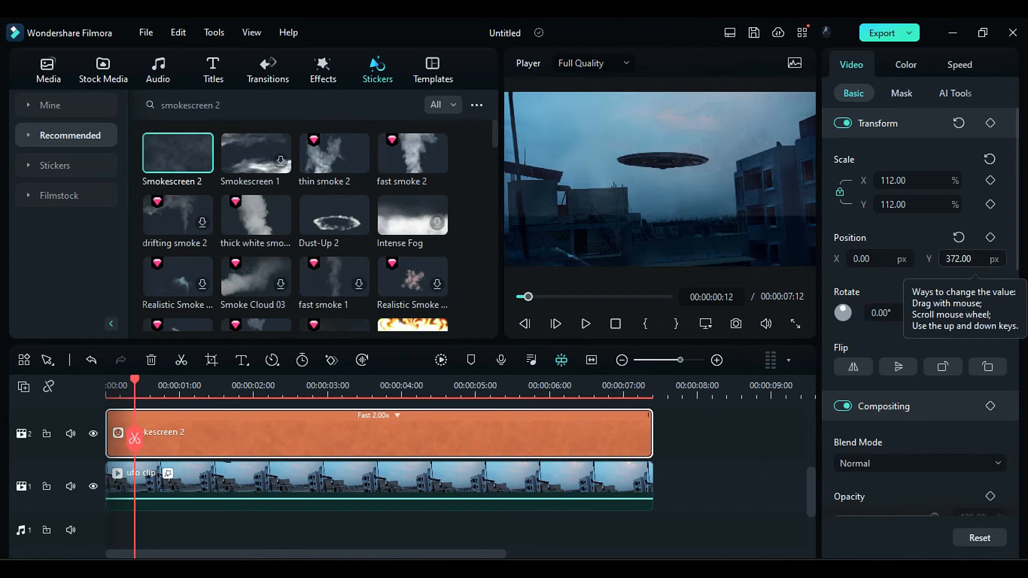
click(900, 94)
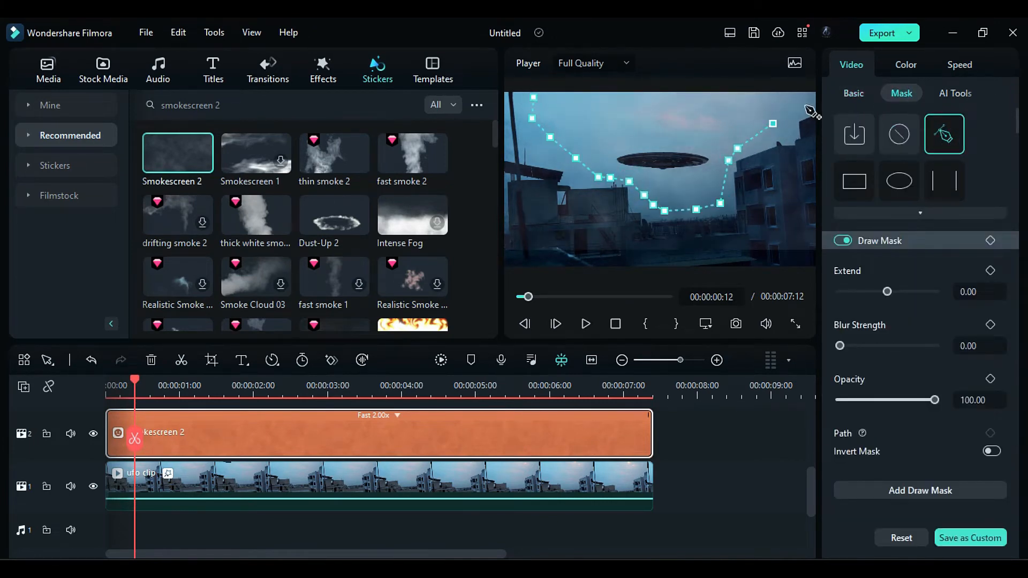
drag(840, 346, 872, 345)
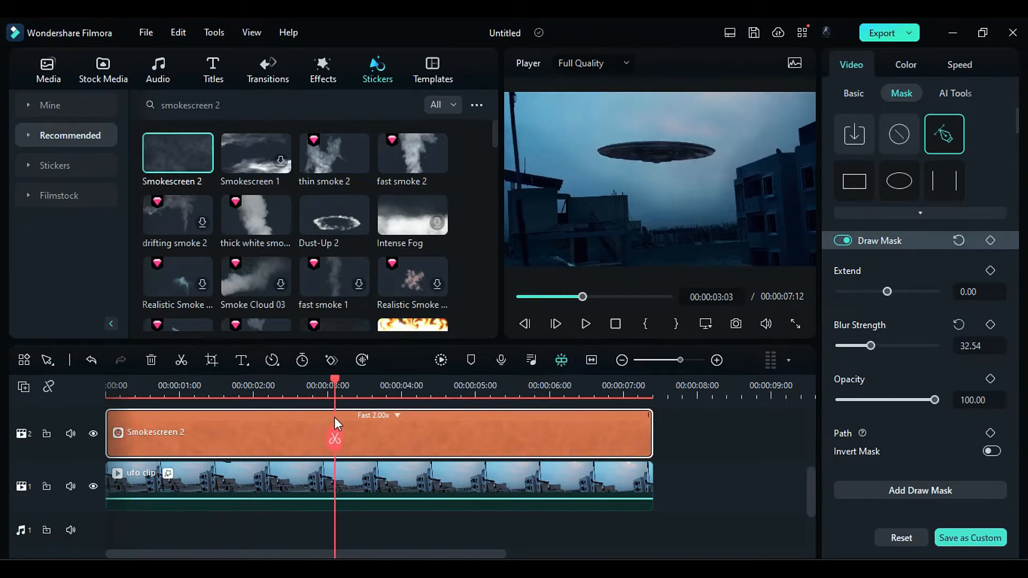
Lower the smoke layer to Position Y 169 and adjust its opacity in the Basic settings.
click(853, 93)
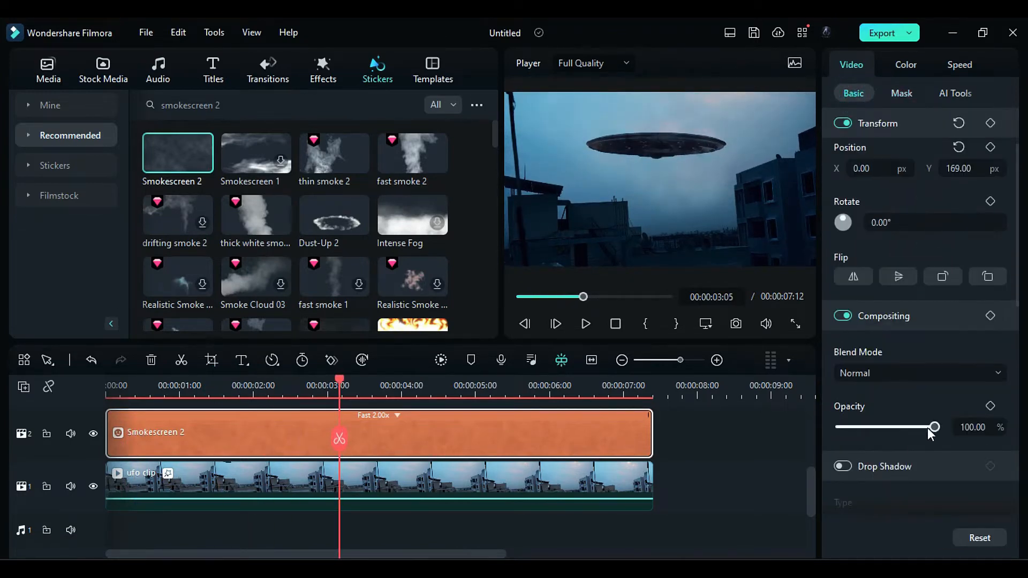
drag(934, 427, 900, 427)
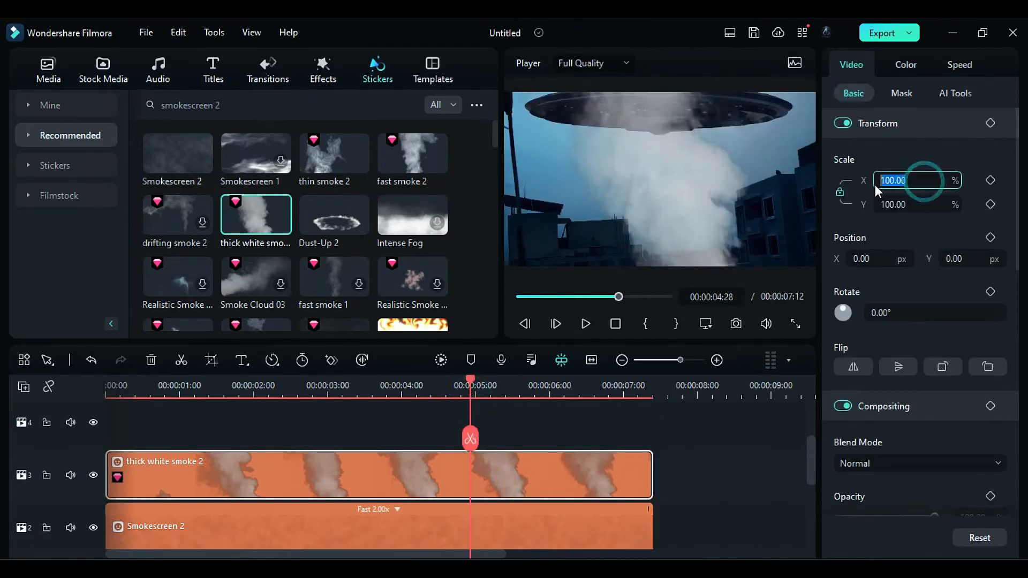
Scale thick white smoke 2 to 200, blend it in Screen mode and drop opacity to about 49.
text(200.00)
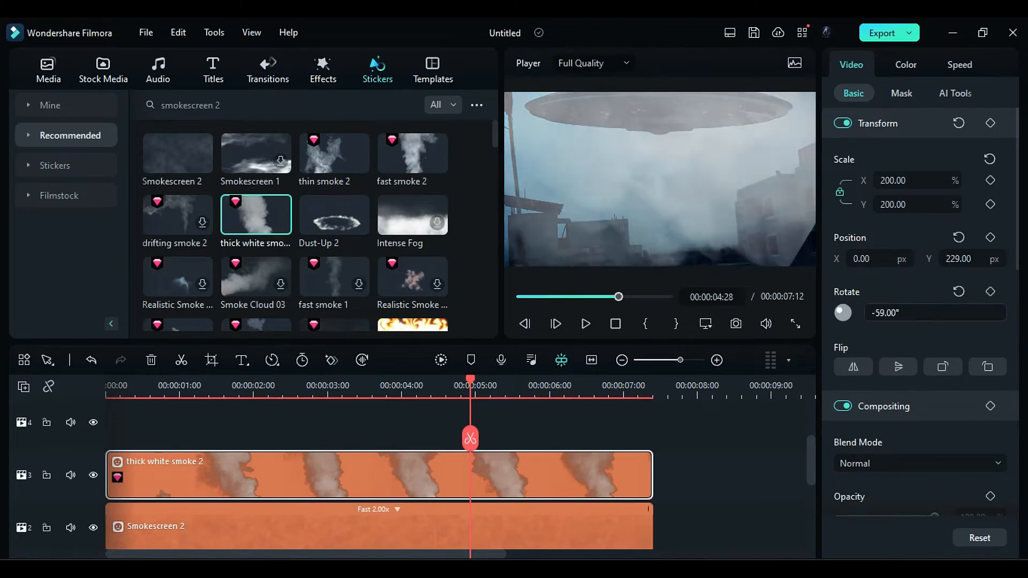
click(918, 464)
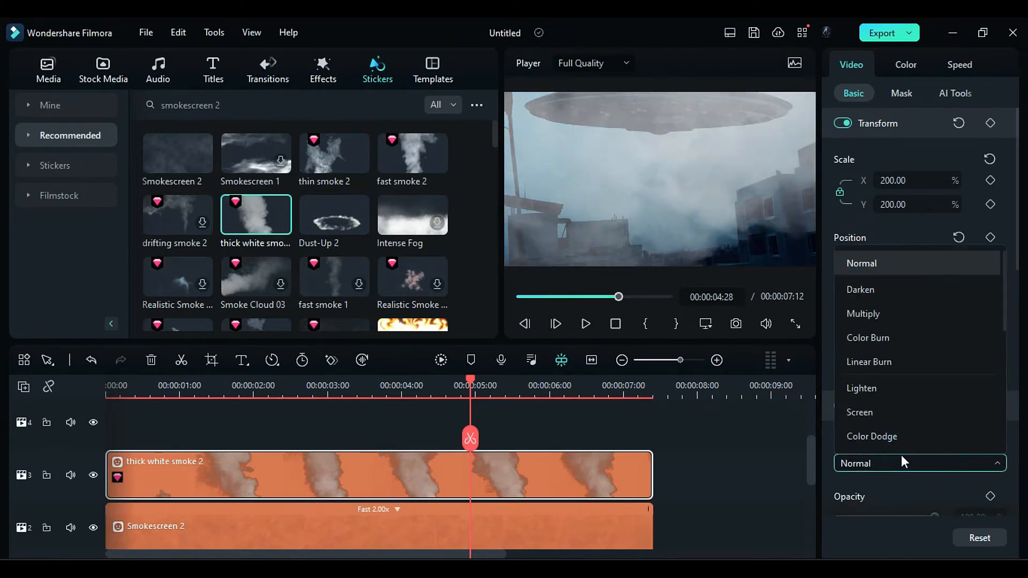
click(859, 411)
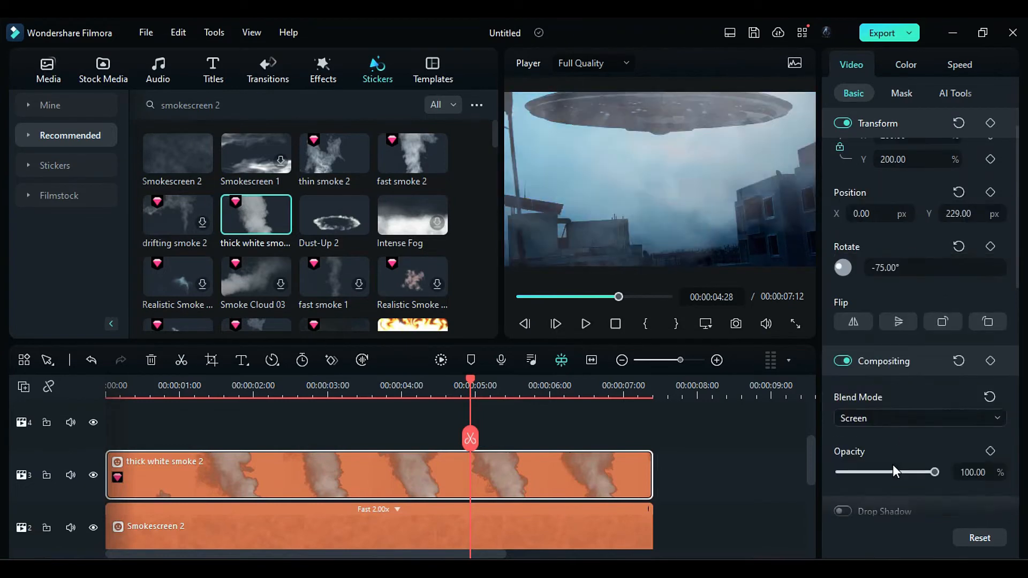
drag(934, 472, 885, 473)
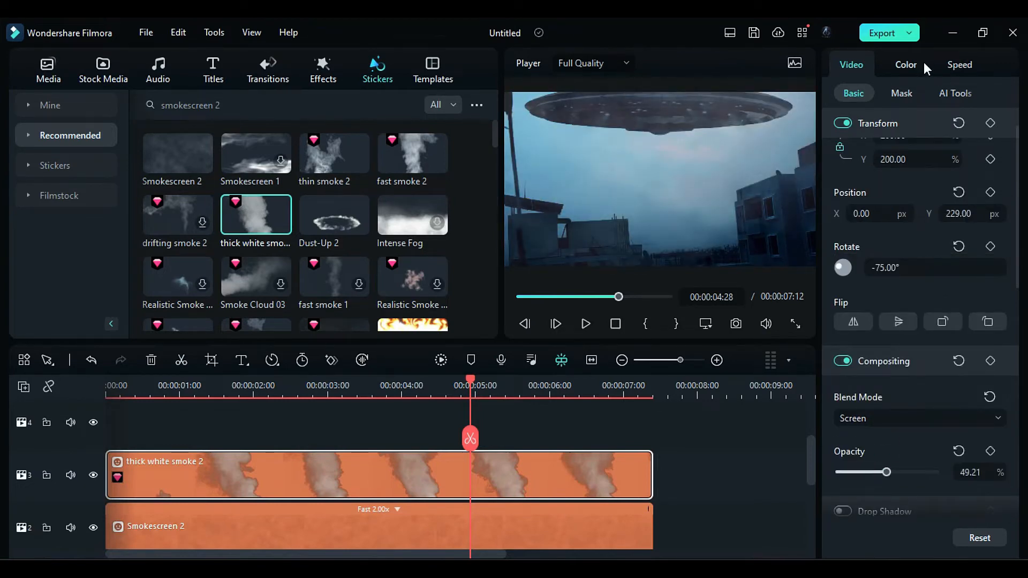
Lift the Color curve to brighten the smoke layer.
click(905, 64)
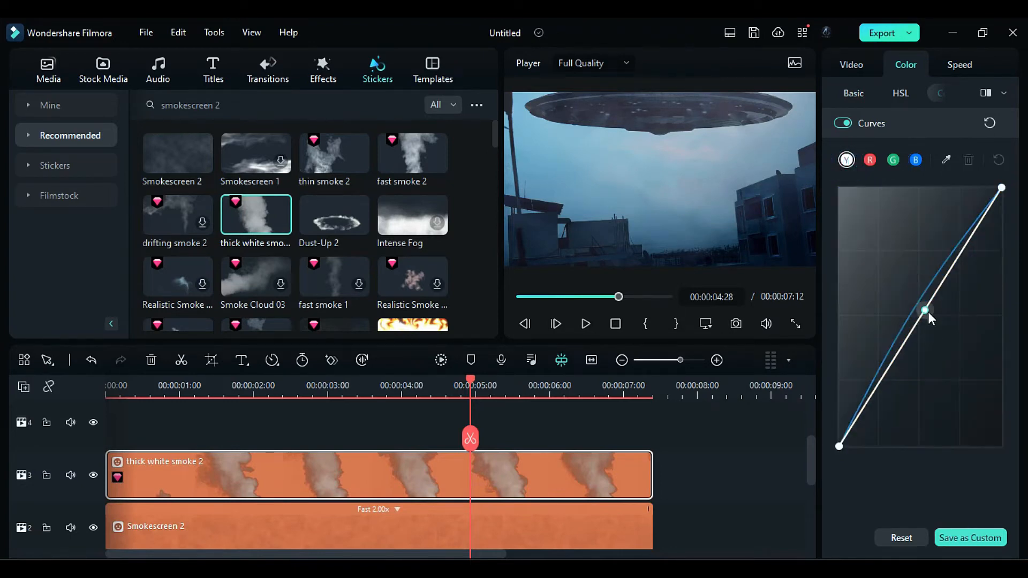
drag(924, 310, 918, 305)
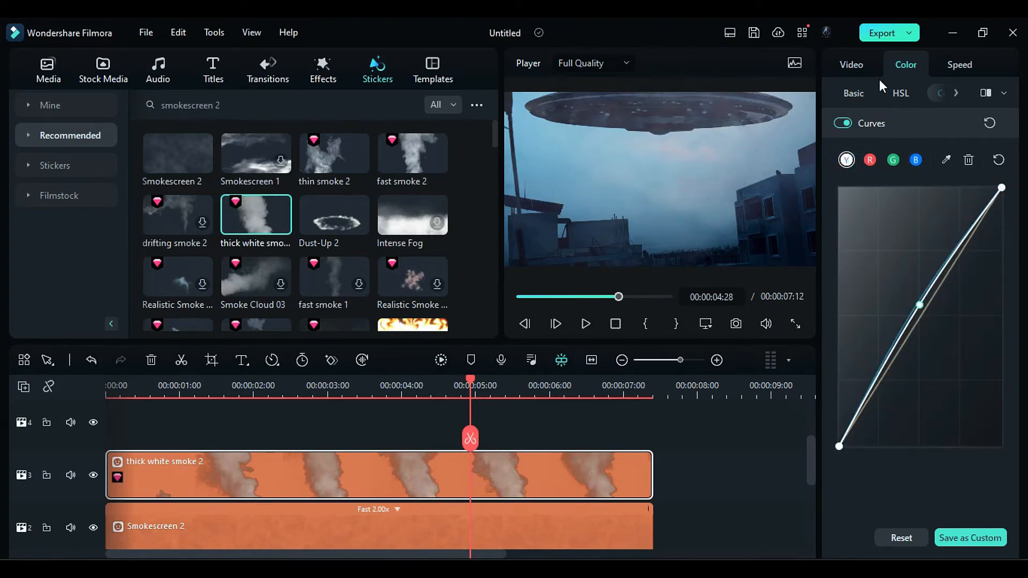
click(853, 93)
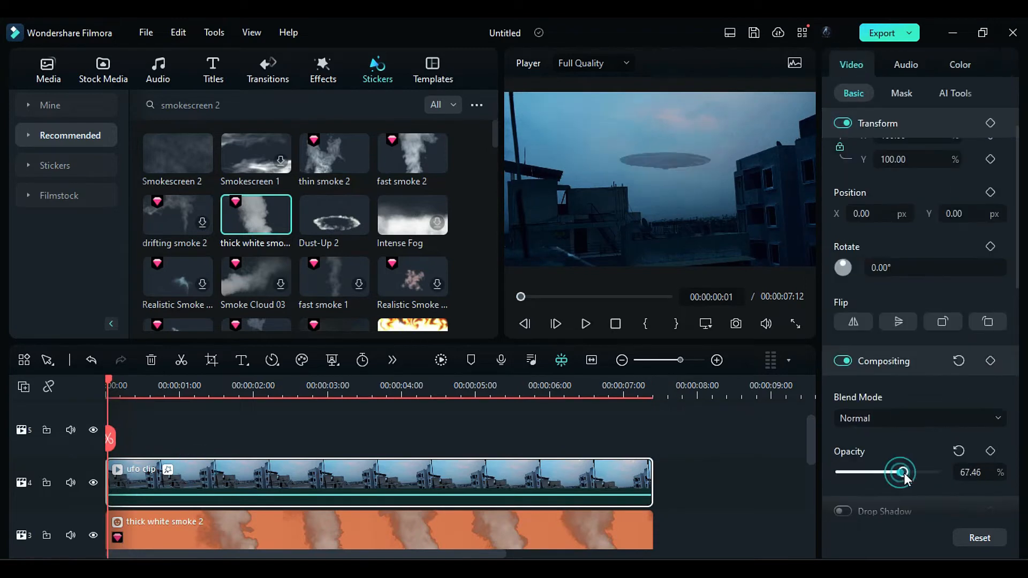
On the duplicate ufo clip, start a Draw Mask with softened blur strength over the sky.
click(900, 94)
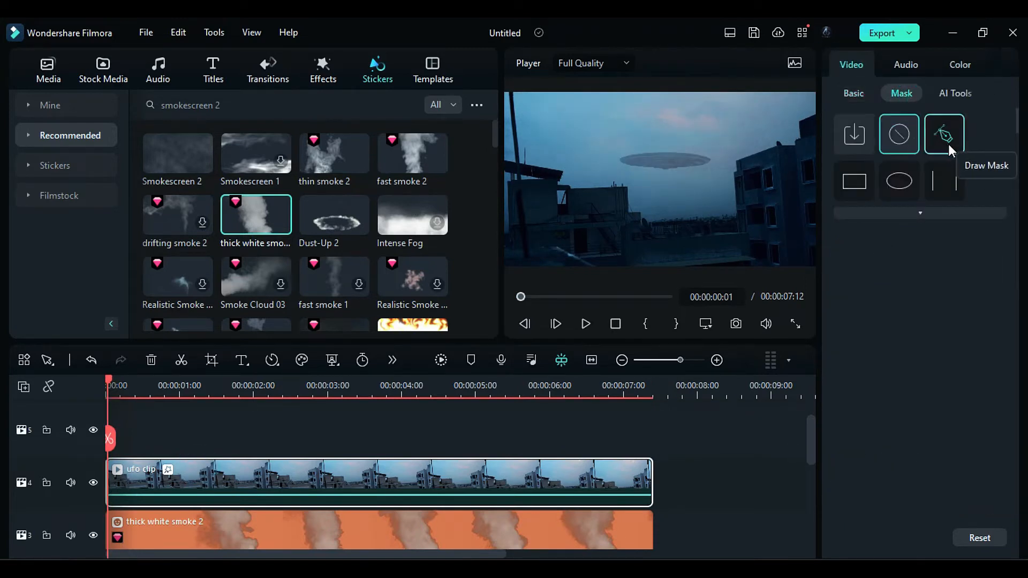
click(942, 133)
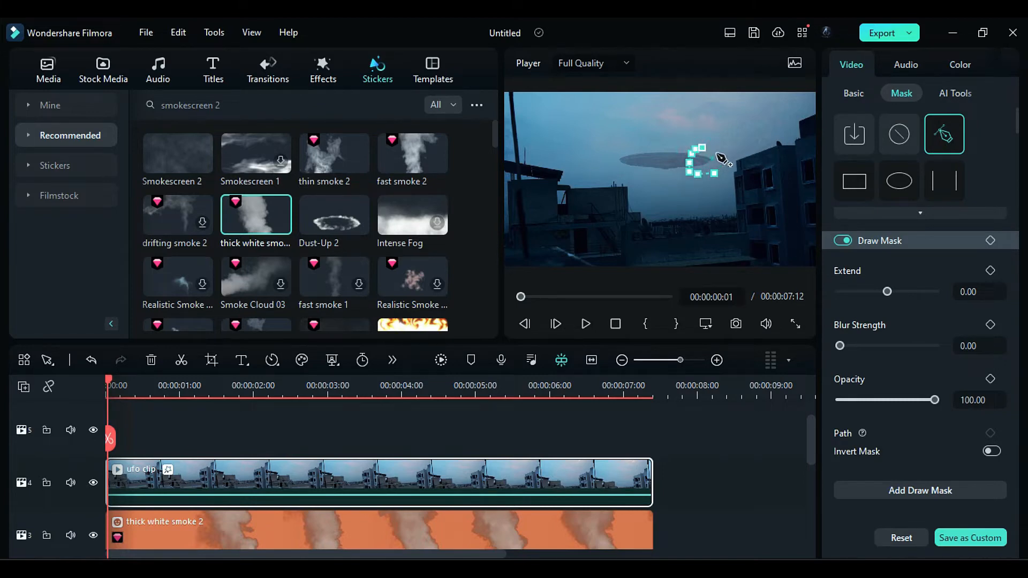
drag(839, 345, 854, 346)
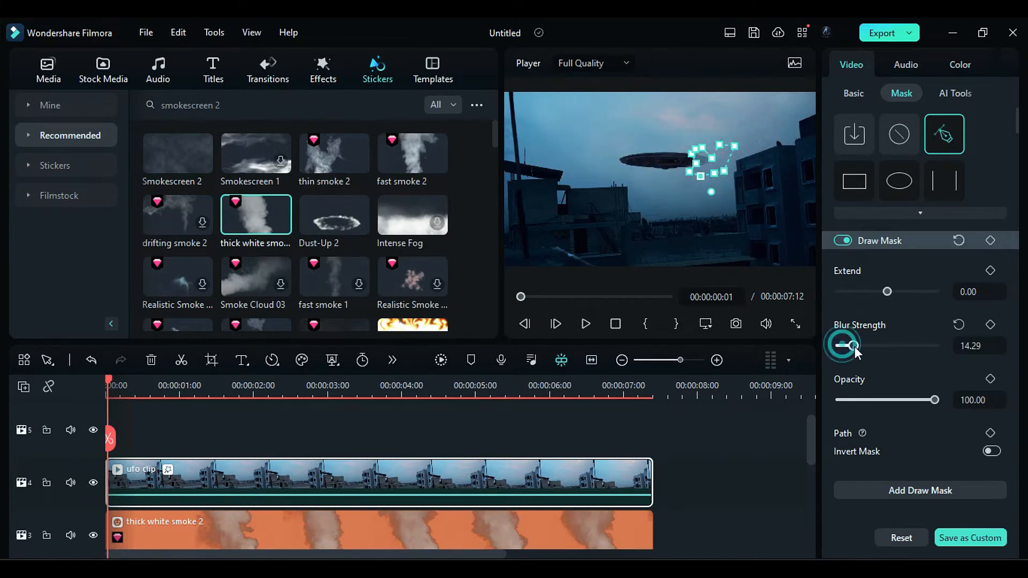
drag(842, 346, 877, 345)
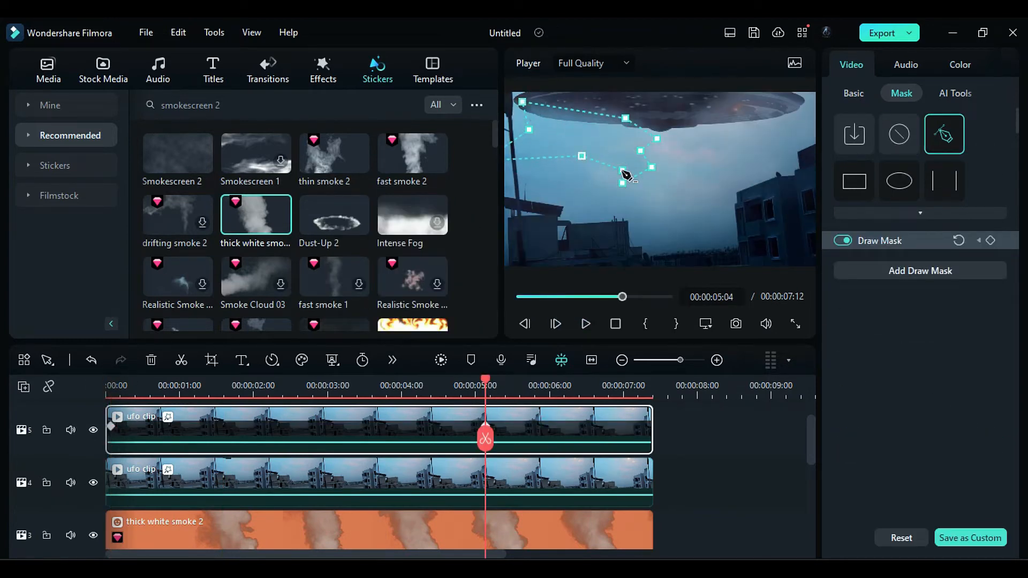
Apply Film Color 2 with Tint 38, Saturation 6, Exposure 4, Brightness -10 and Film Gamma 4.50.
click(322, 68)
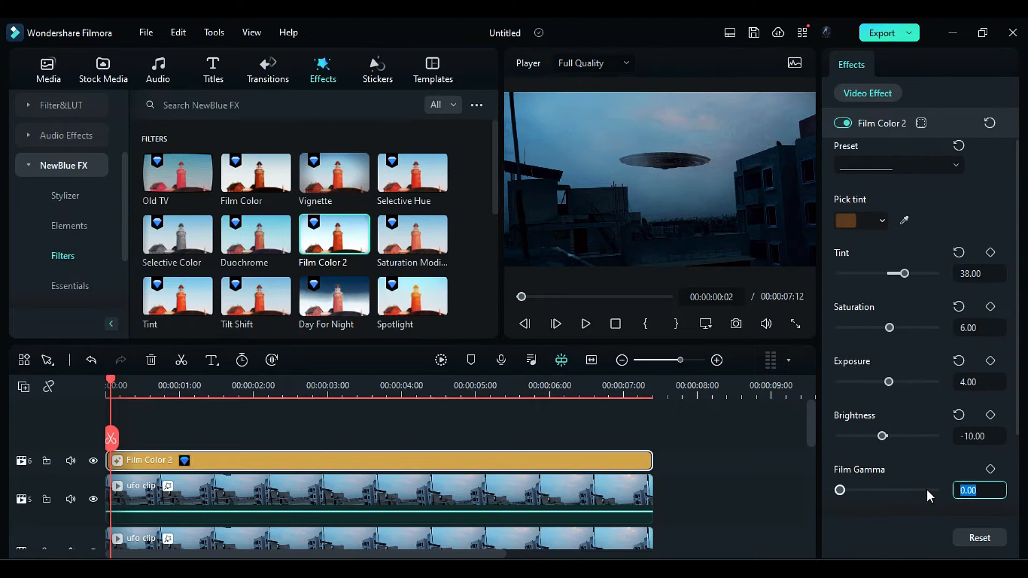
text(4.50)
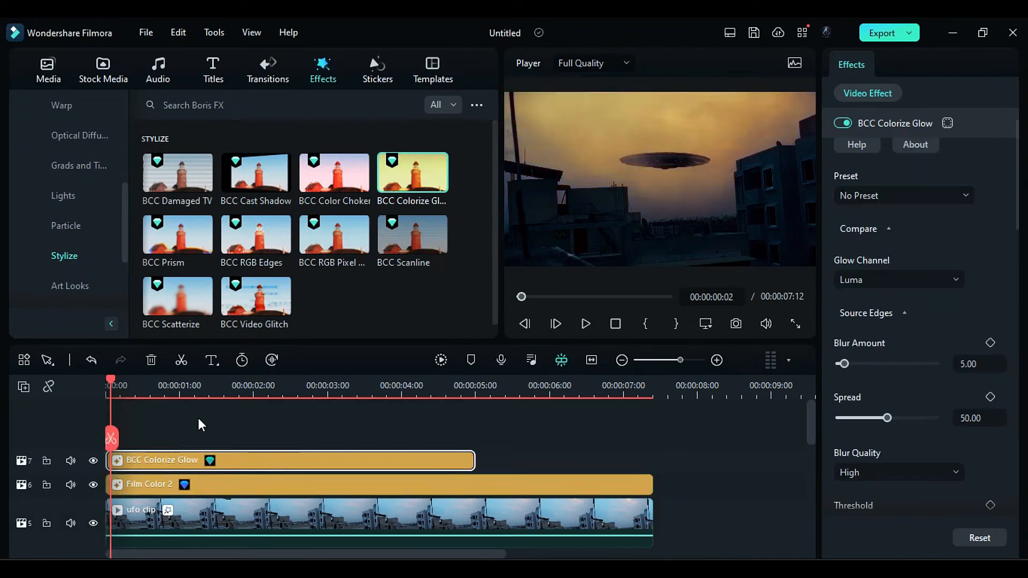
Stretch BCC Colorize Glow over the whole clip with Blur Amount 1.7 and blue tones for Colors 2–4.
drag(475, 461, 630, 461)
text(1.7)
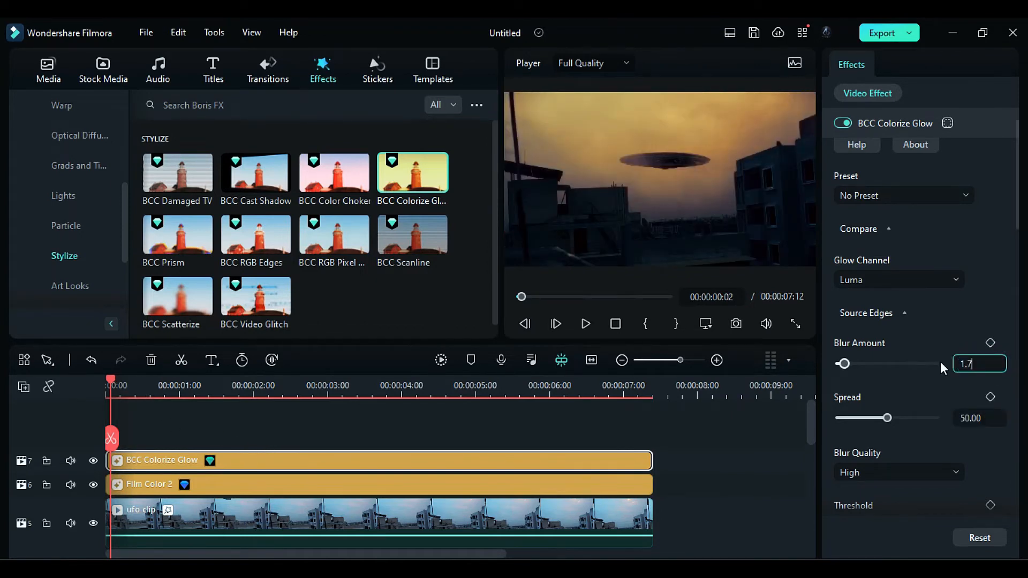
scroll(down, 3)
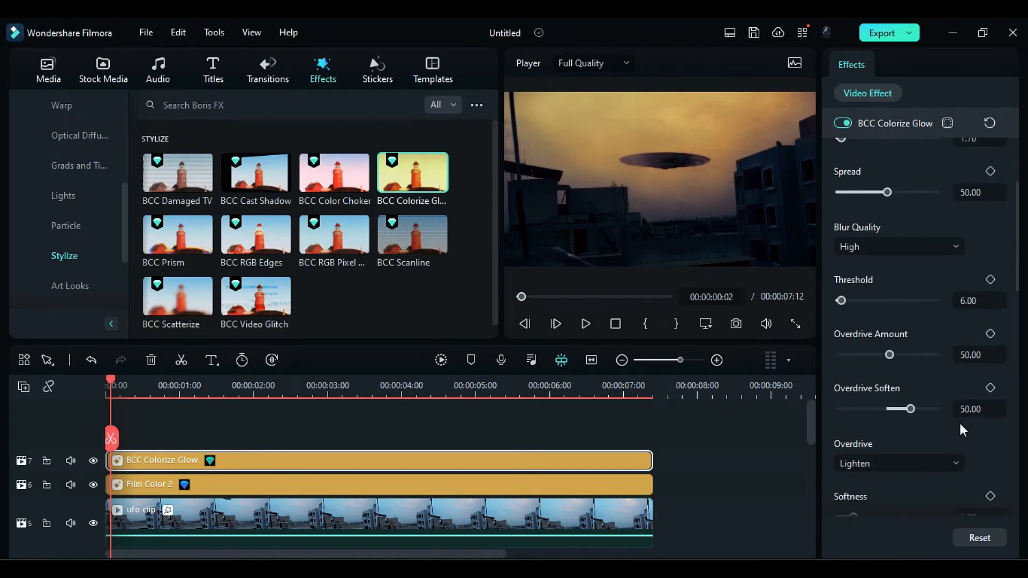
drag(910, 408, 896, 363)
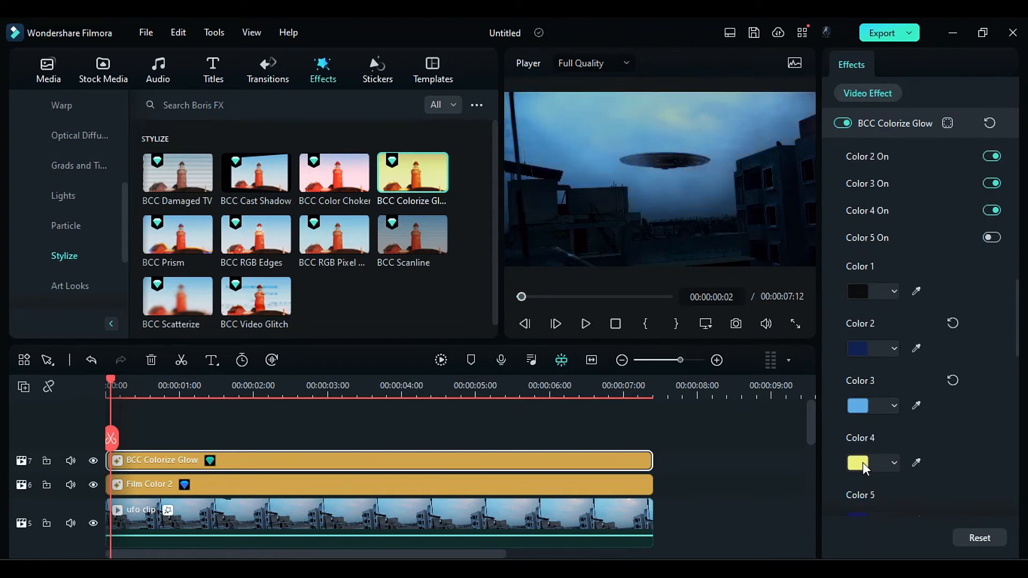
scroll(down, 3)
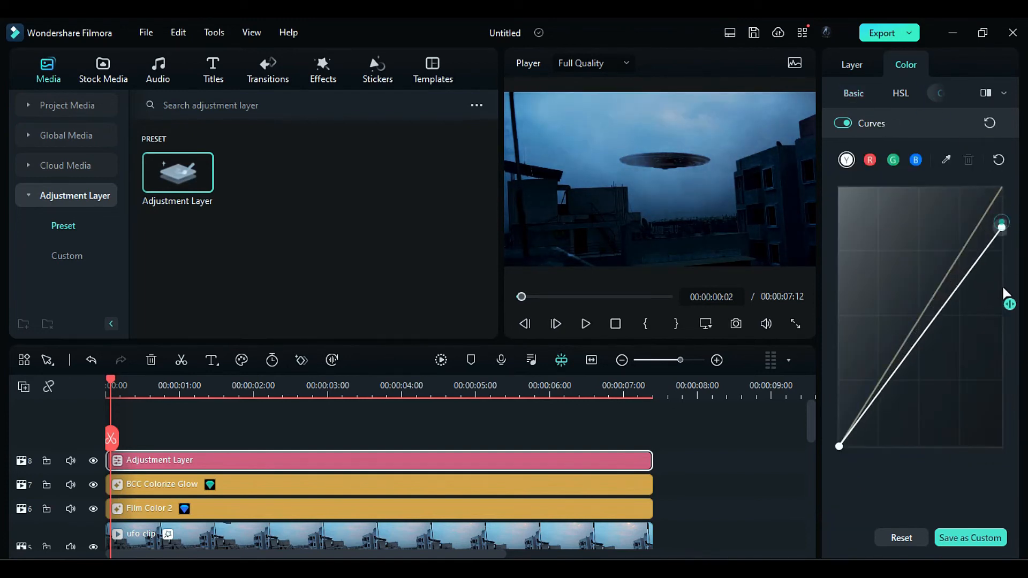
Lower the luma curve's white point on the first Adjustment Layer, then cool the second with Temperature -15, Exposure 10, Brightness -11.
drag(1001, 223, 906, 347)
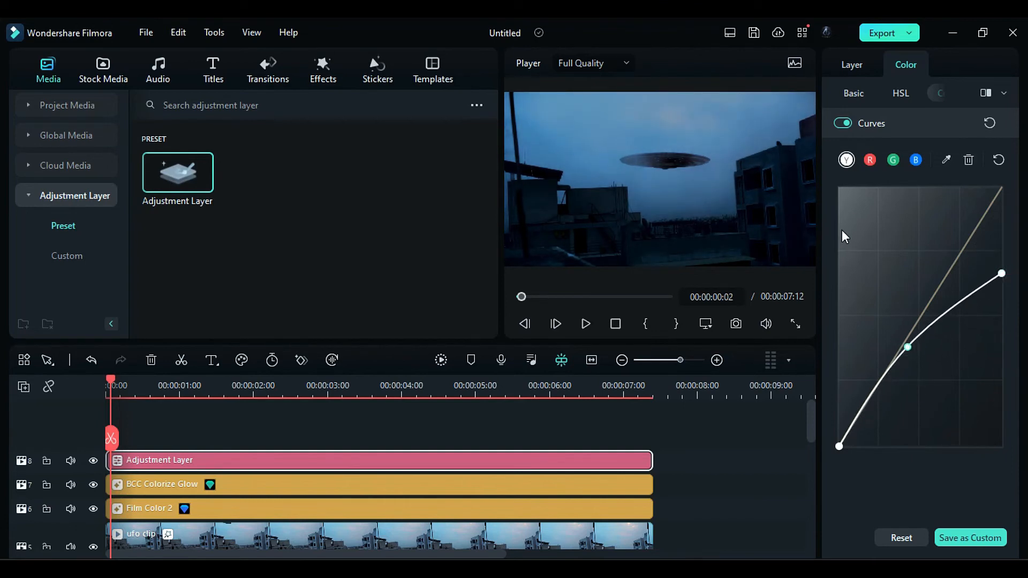
click(893, 159)
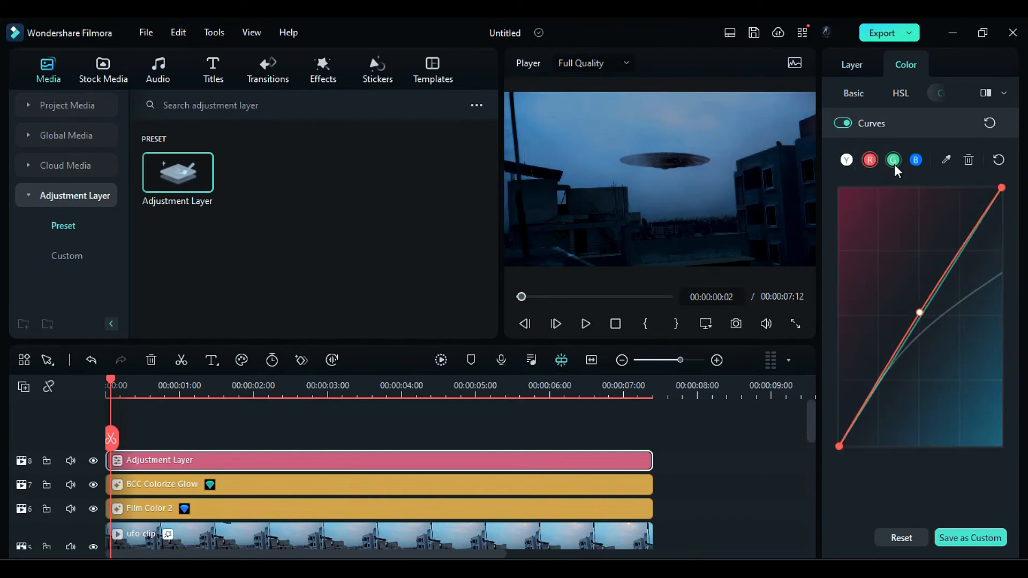
click(915, 160)
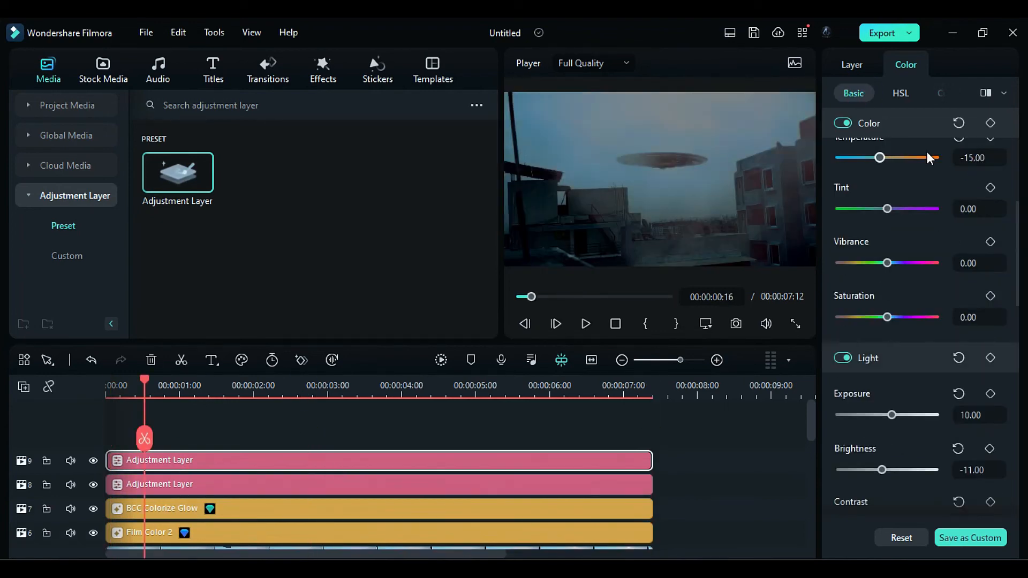
scroll(down, 3)
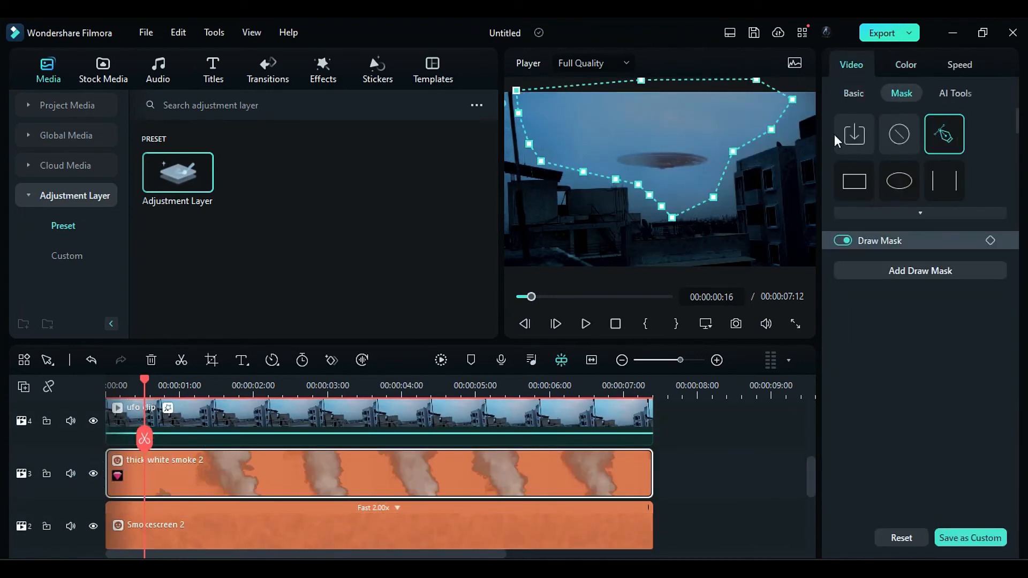
Stack Sharpen and Cinema 21:9 letterbox on new top tracks and play the finished scene.
click(322, 69)
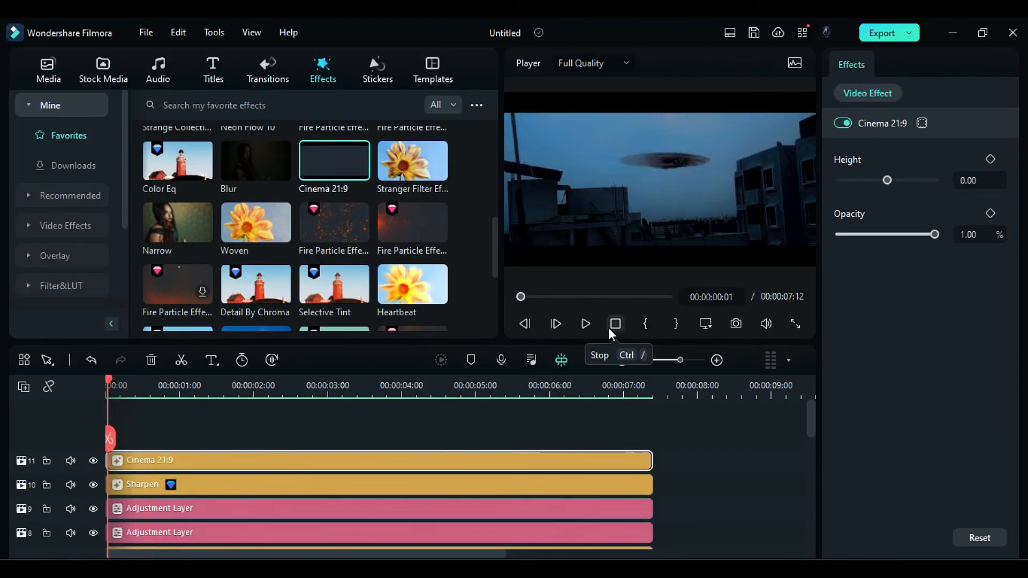
click(585, 323)
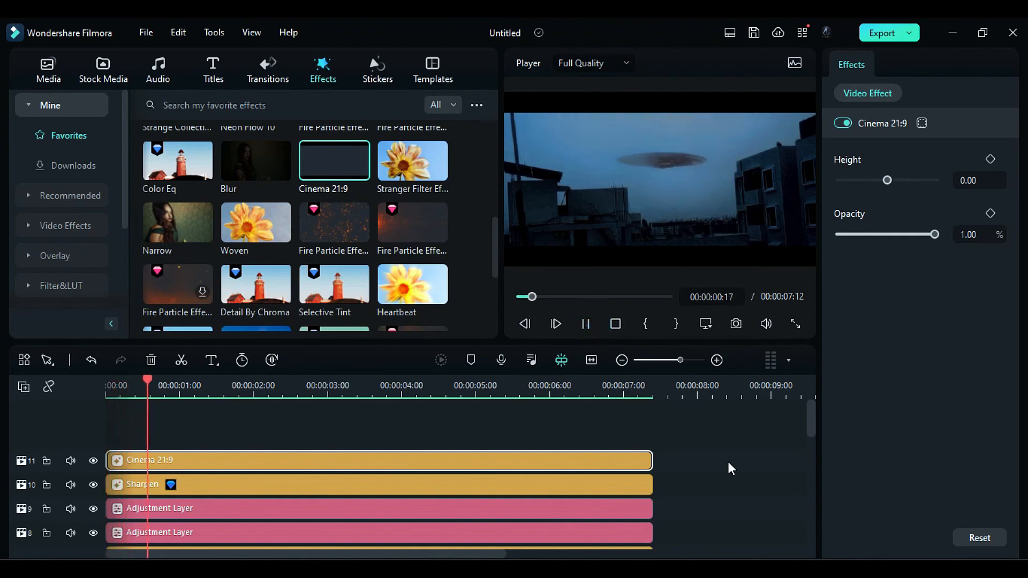